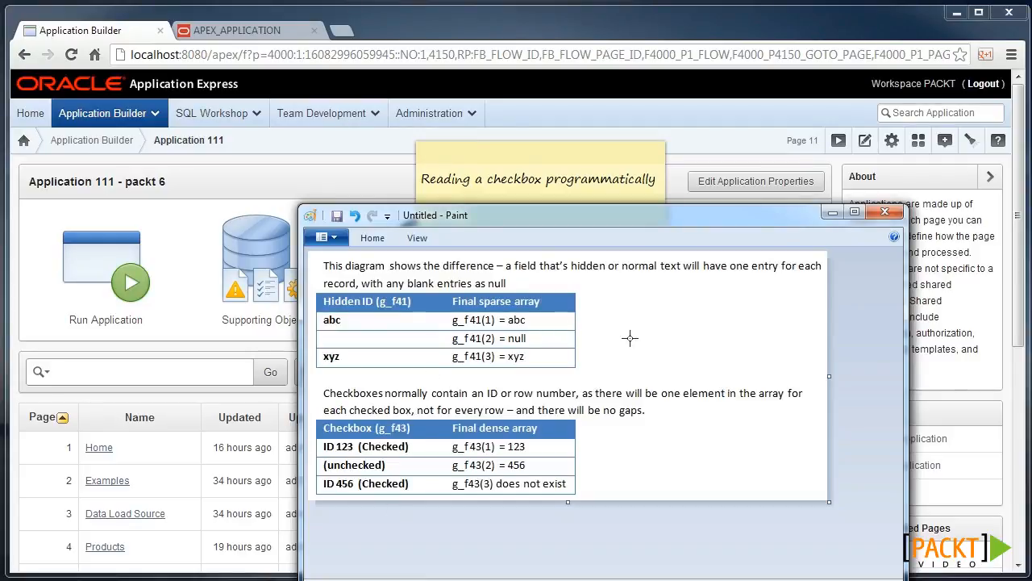
mouse_move(398, 335)
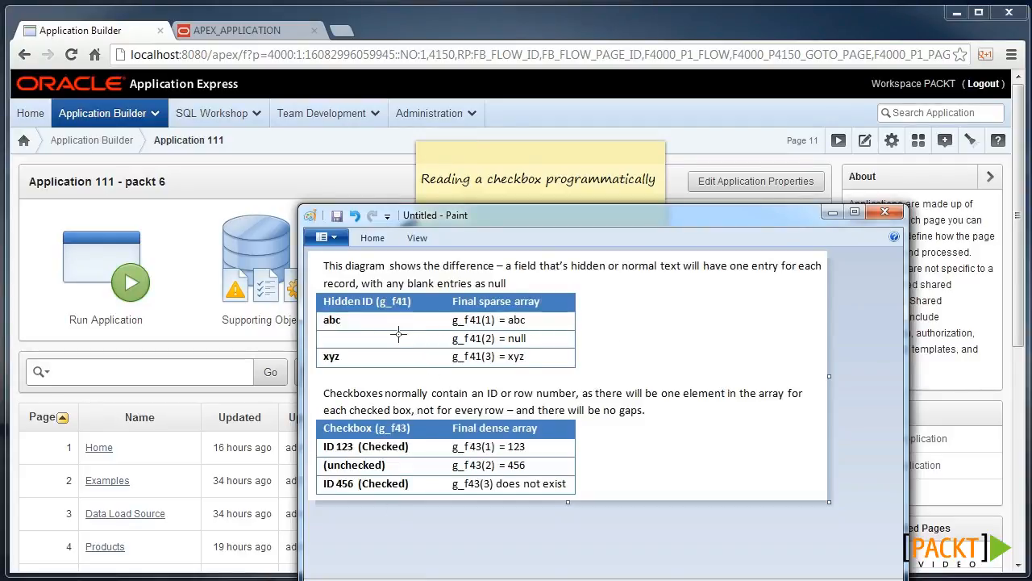
mouse_move(376, 331)
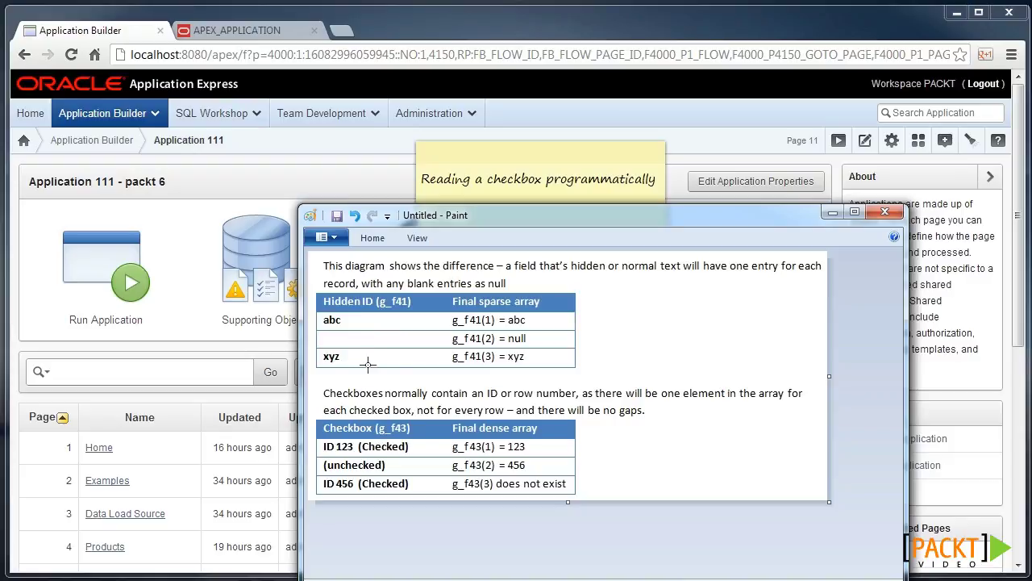
mouse_move(543, 324)
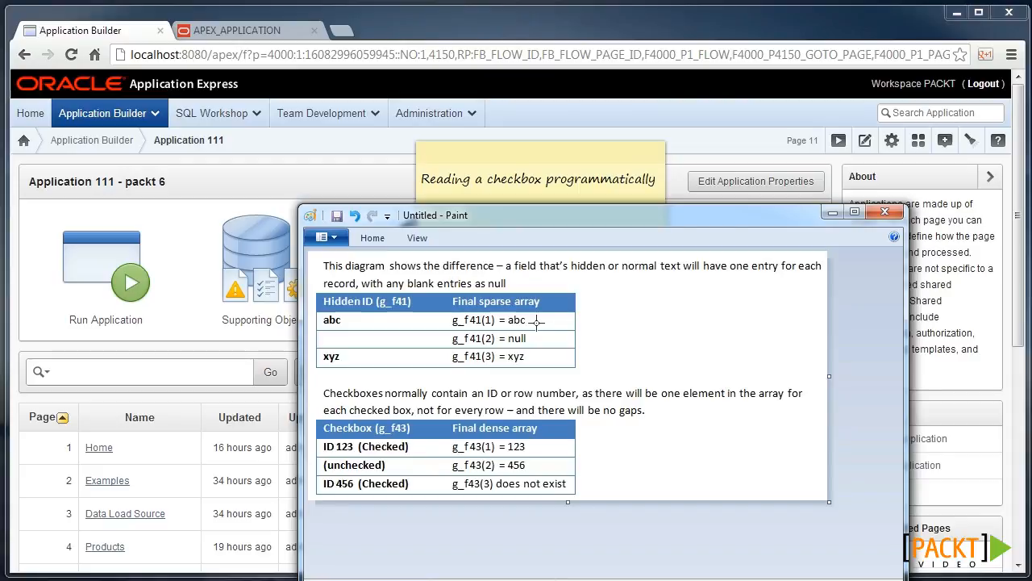
mouse_move(502, 389)
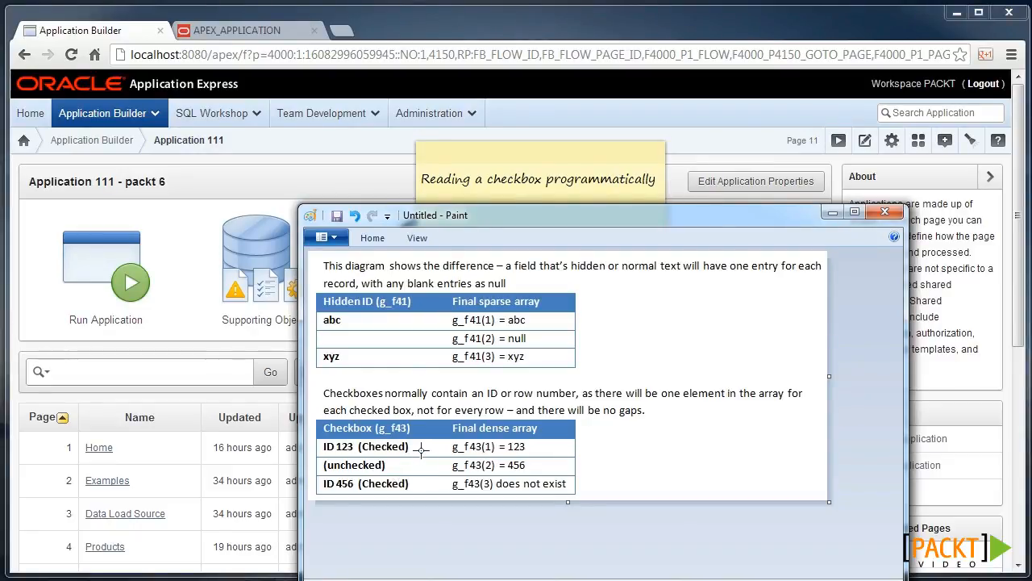
mouse_move(395, 485)
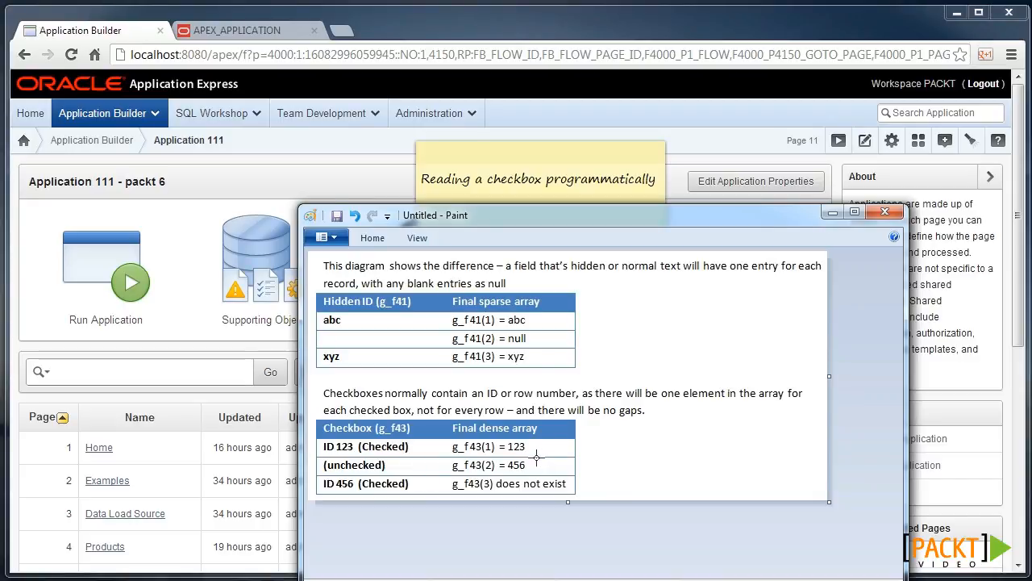
mouse_move(557, 458)
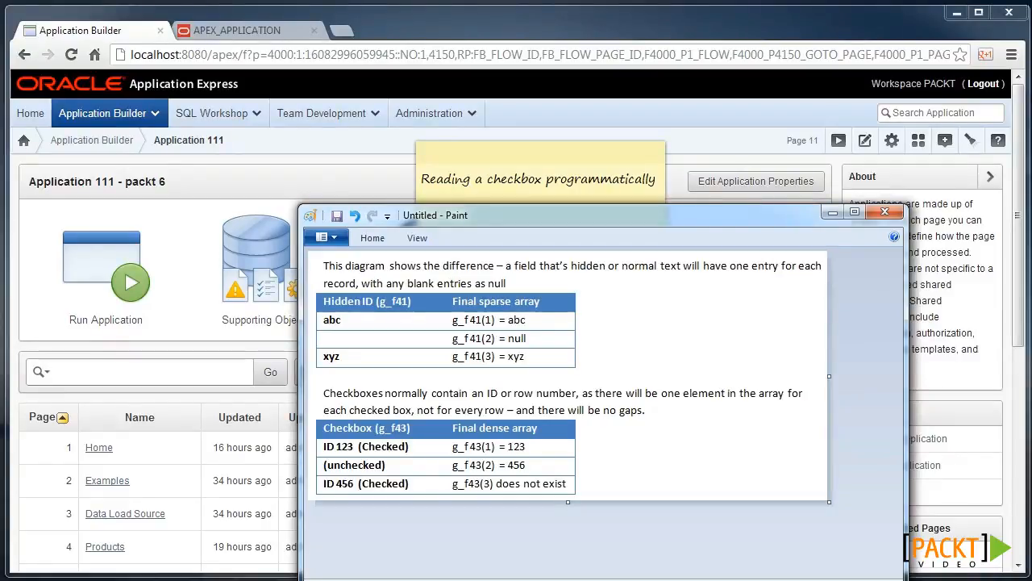
mouse_move(552, 463)
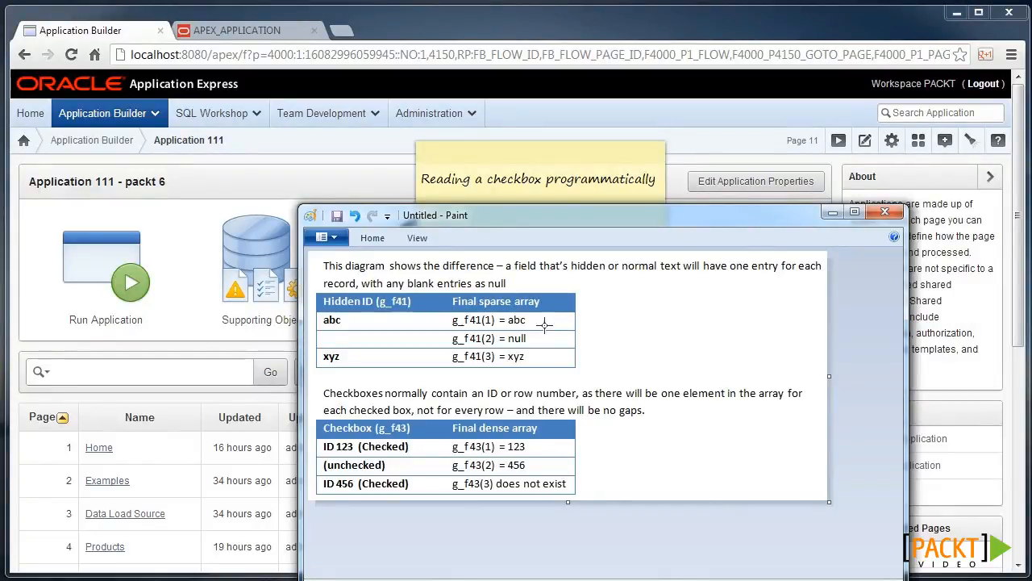
mouse_move(170, 474)
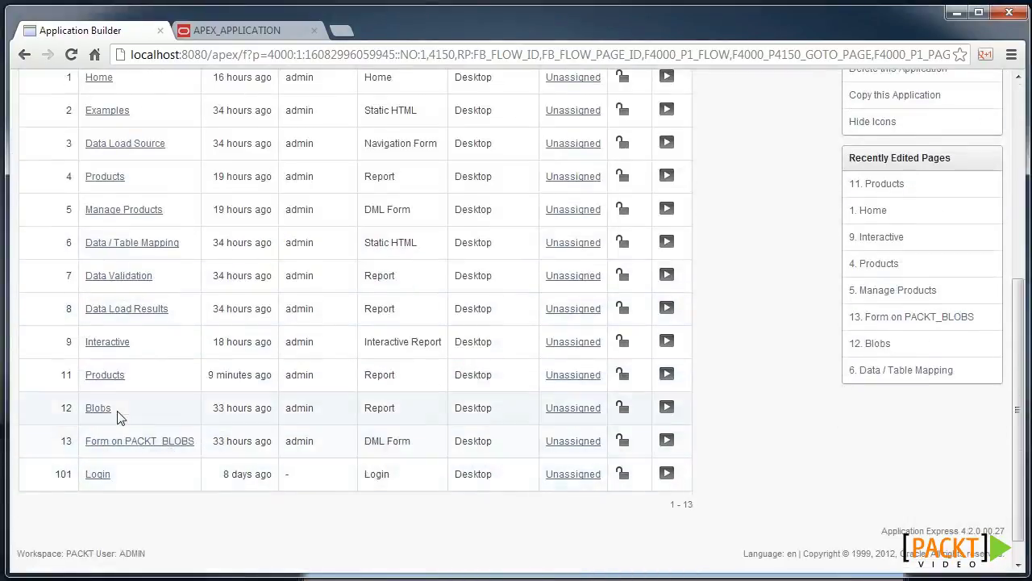
Step: Review the Products region SQL with the apex_item.checkbox ROW_NUMBER column and apply the changes
click(104, 375)
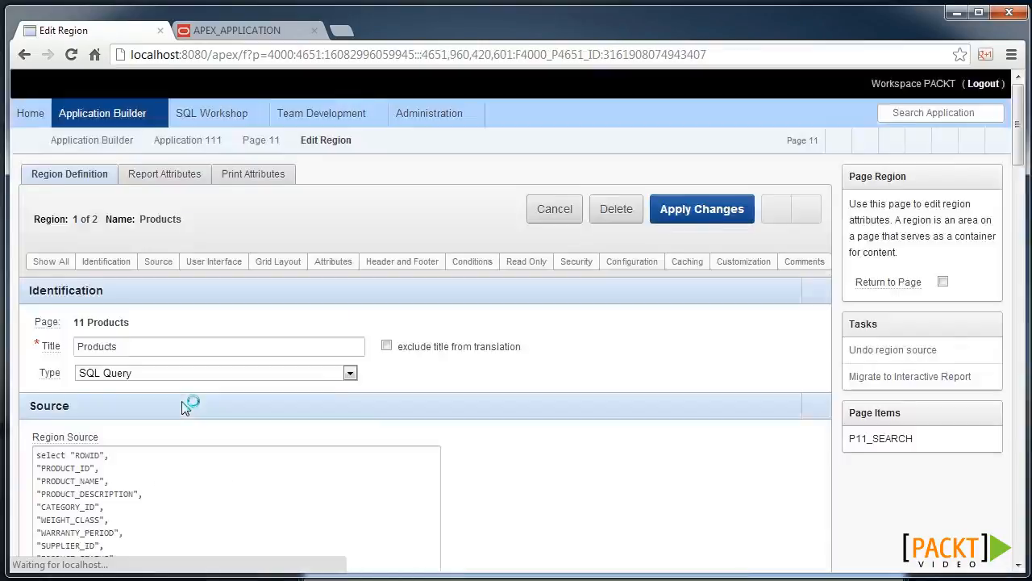
scroll(down, 3)
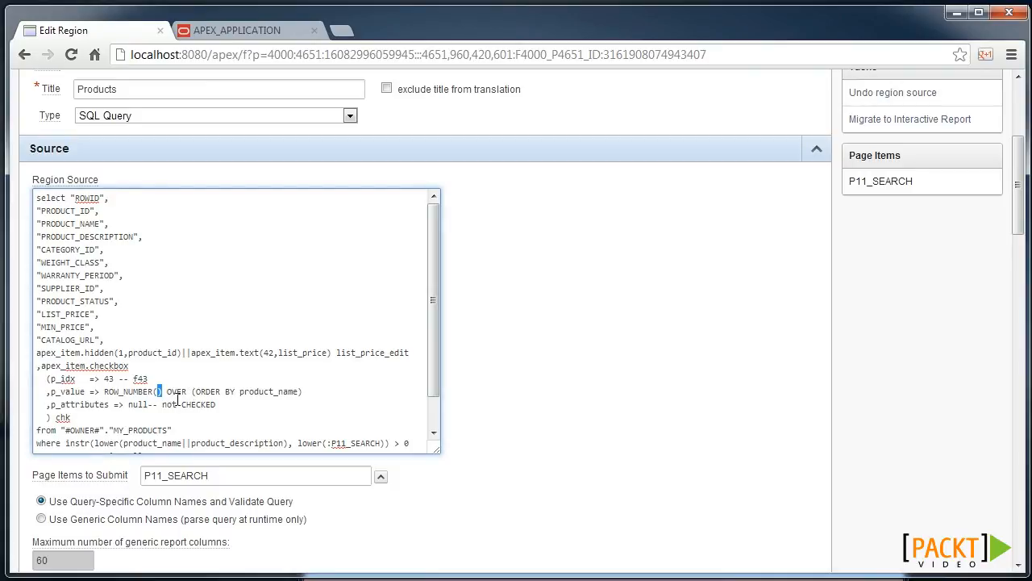
scroll(up, 3)
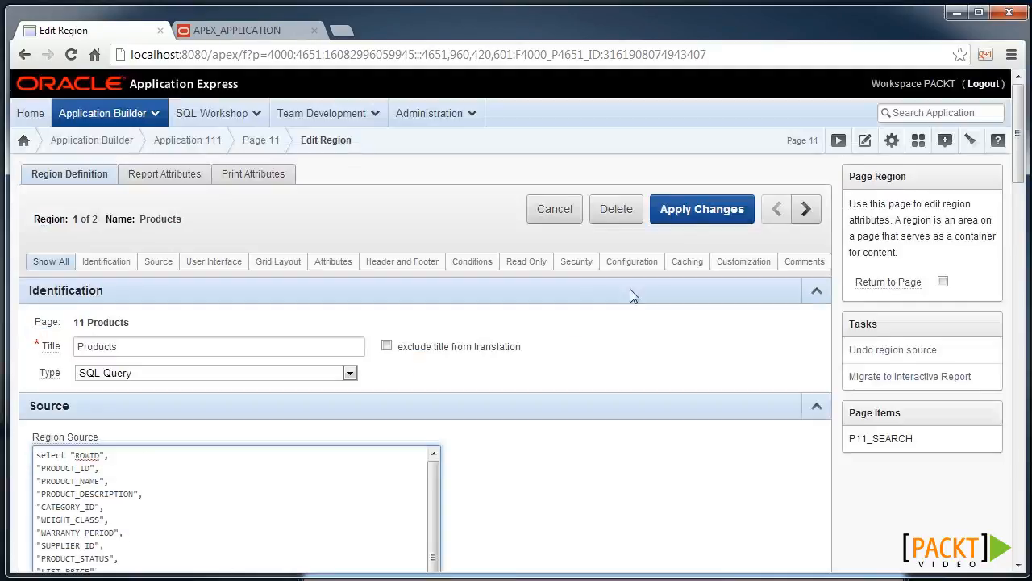
click(701, 209)
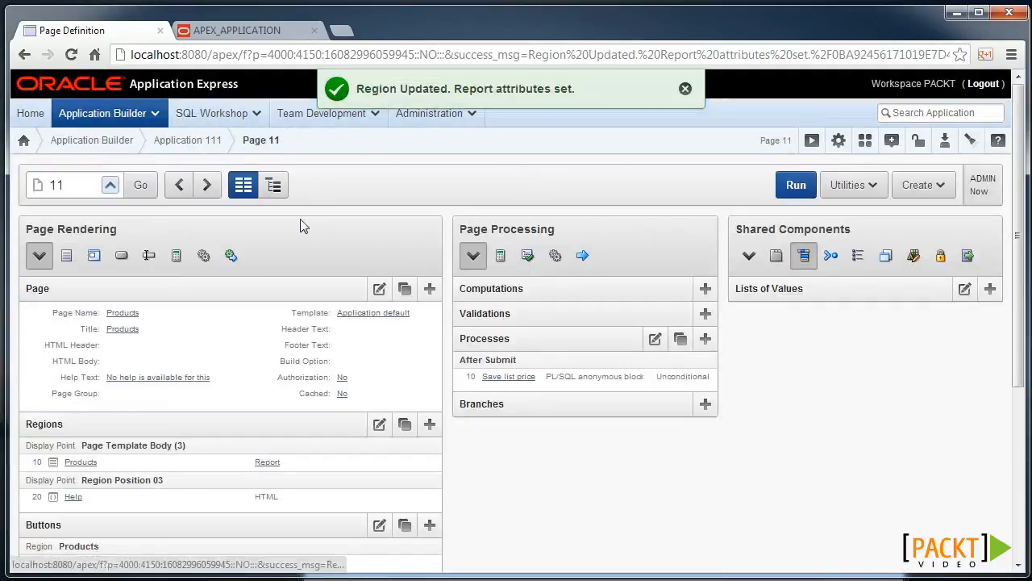
Step: Run page 11 to preview the report's checkbox column, then return to its definition
click(795, 185)
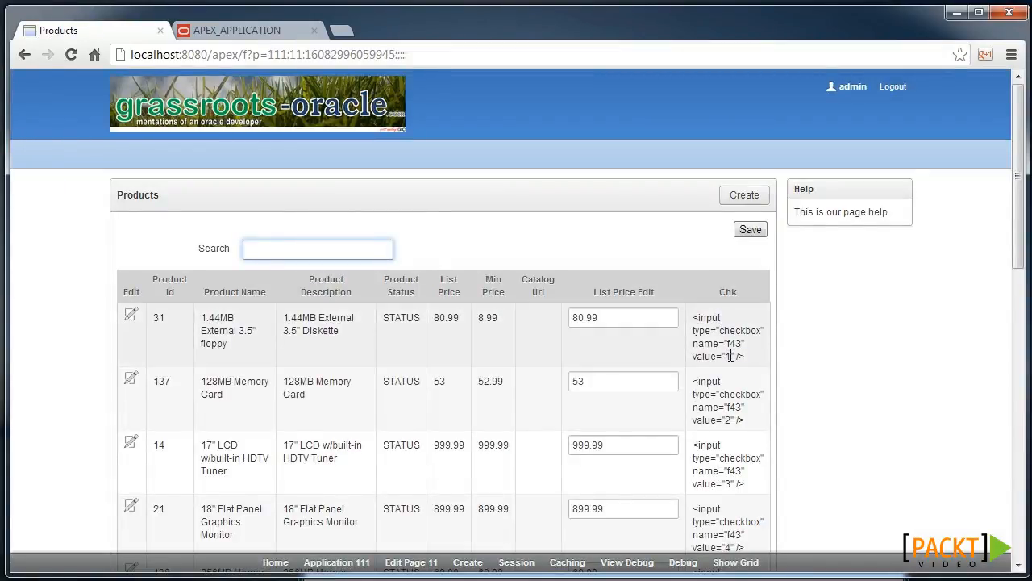
mouse_move(292, 472)
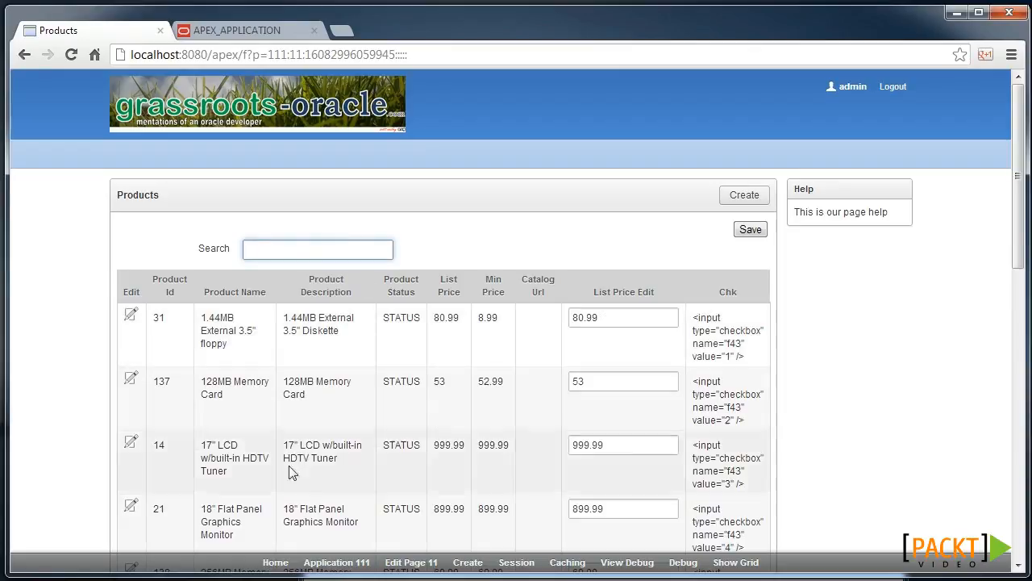
click(410, 562)
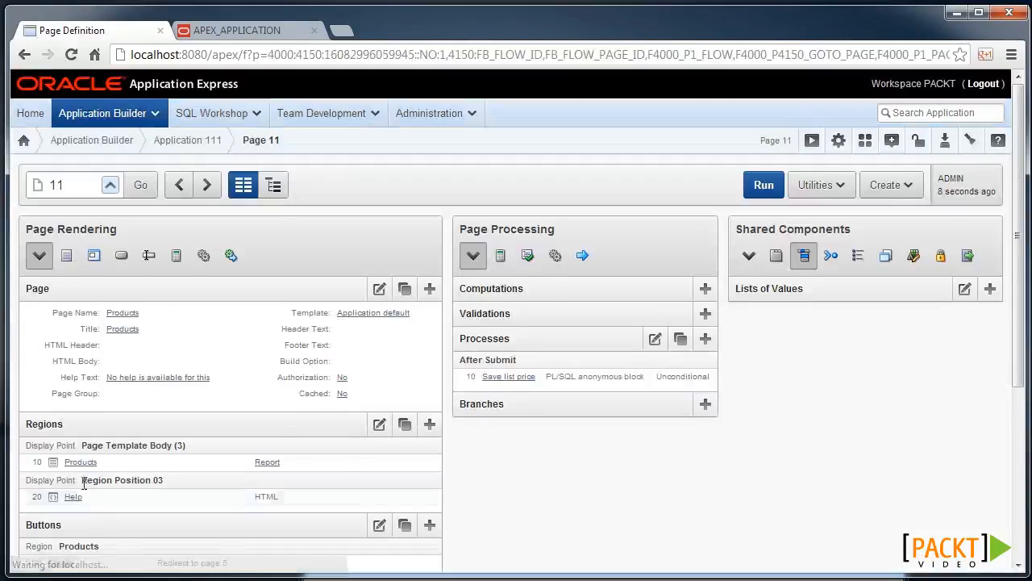
Step: Change the CHK column's display attribute in Report Attributes and apply the changes
click(267, 461)
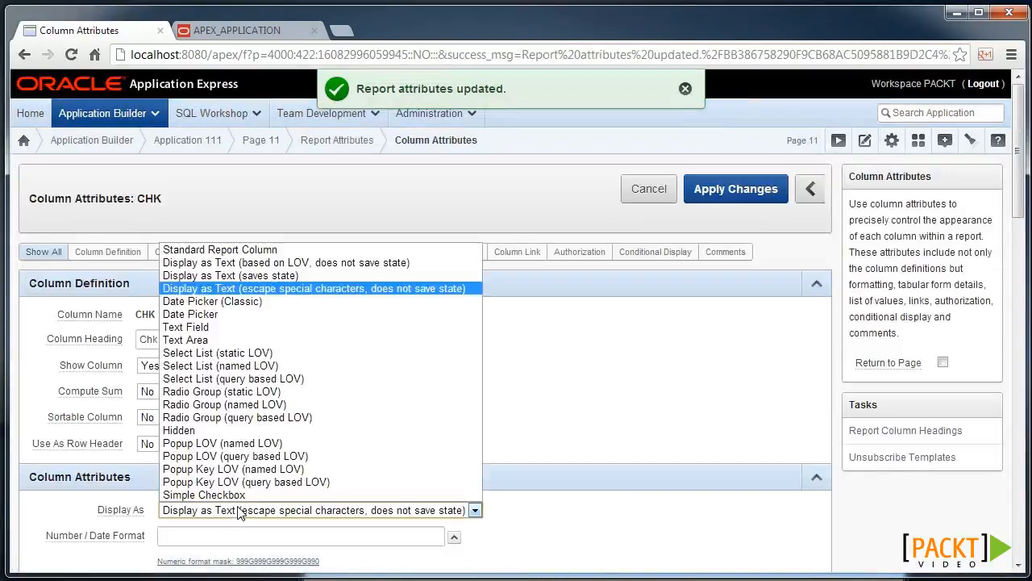
click(735, 188)
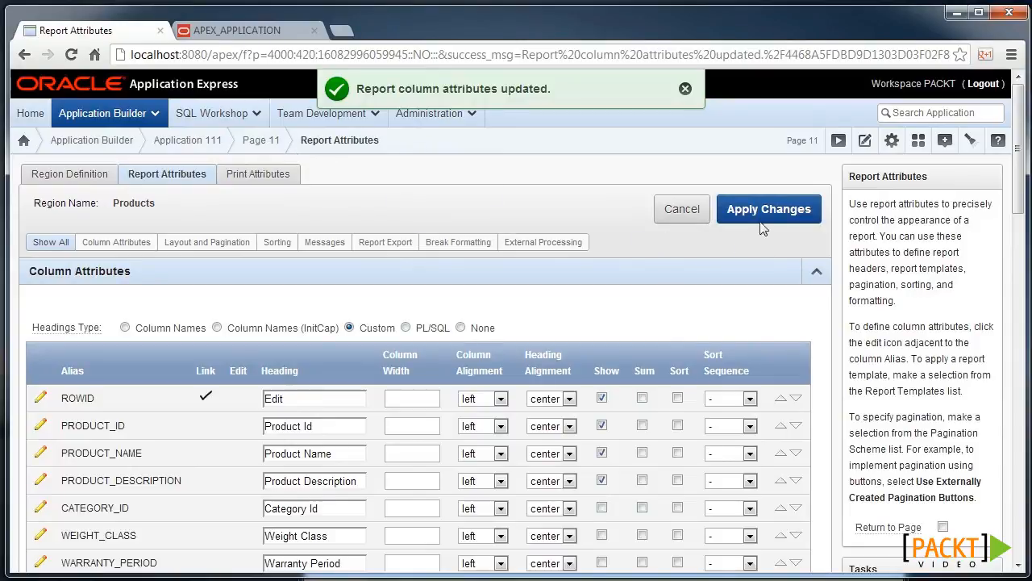
click(769, 208)
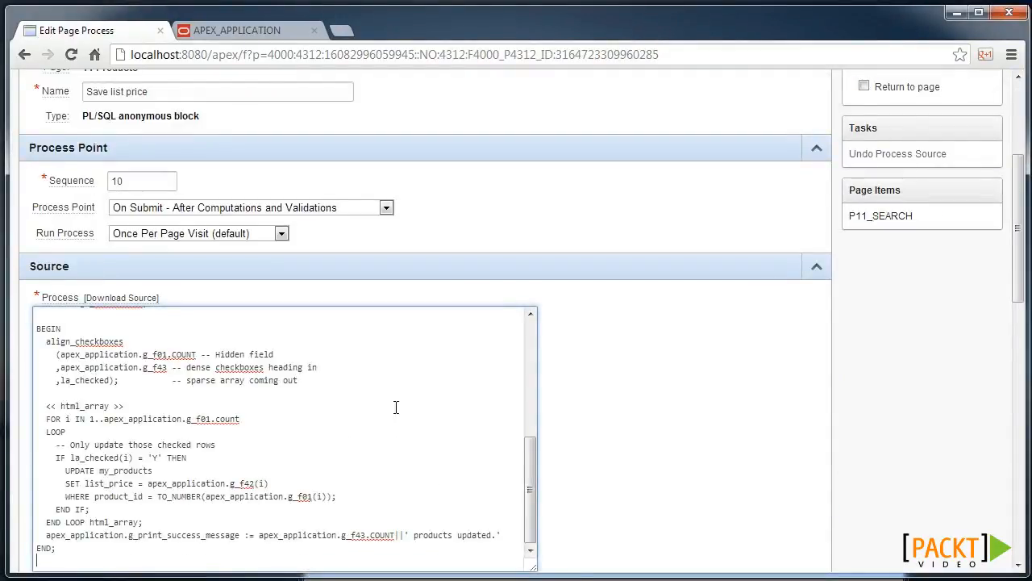
Step: Review the Save list price PL/SQL in an enlarged editor, fix the syntax error and apply the changes
scroll(down, 3)
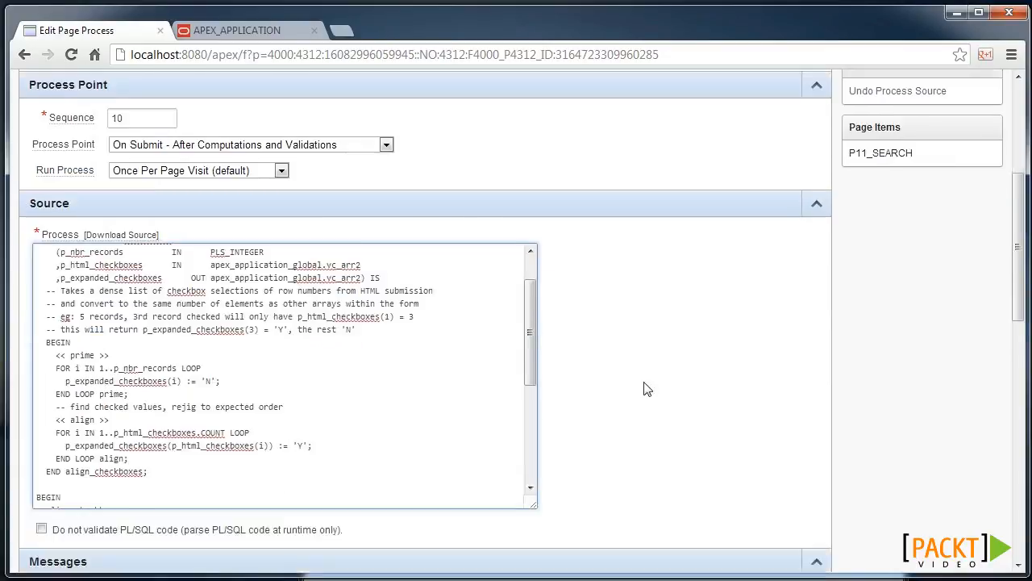
scroll(down, 3)
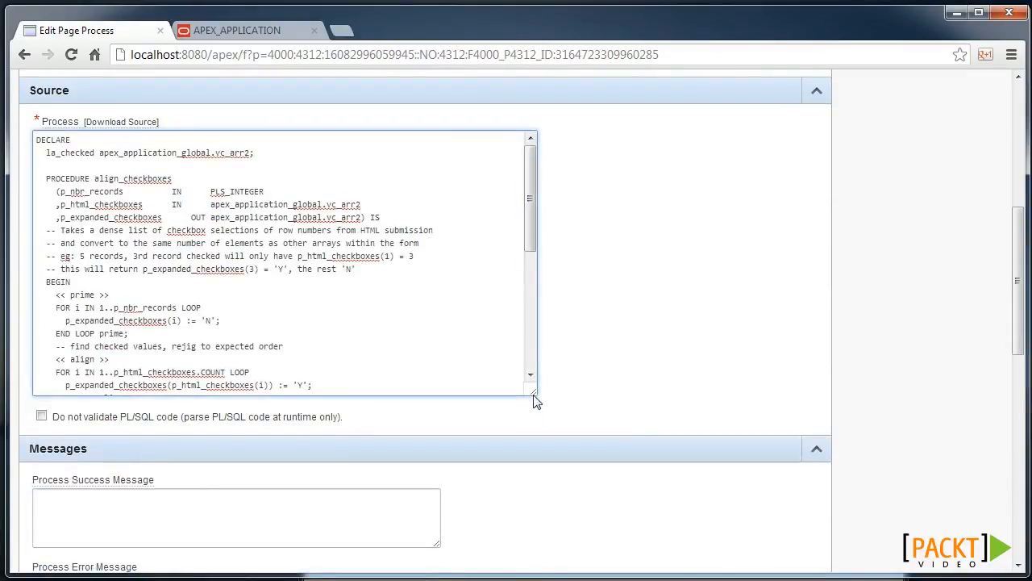
drag(534, 397, 653, 553)
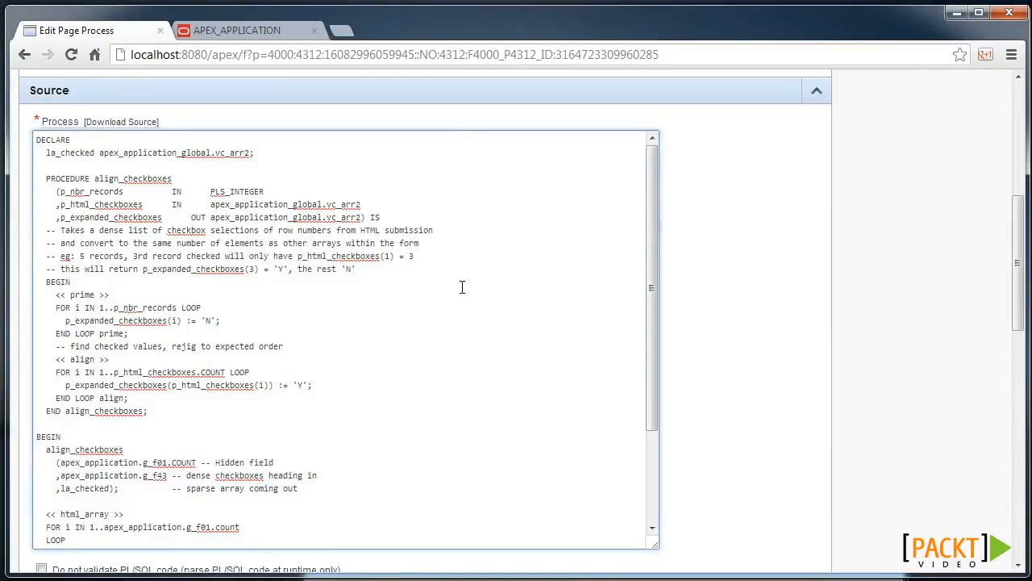
scroll(down, 3)
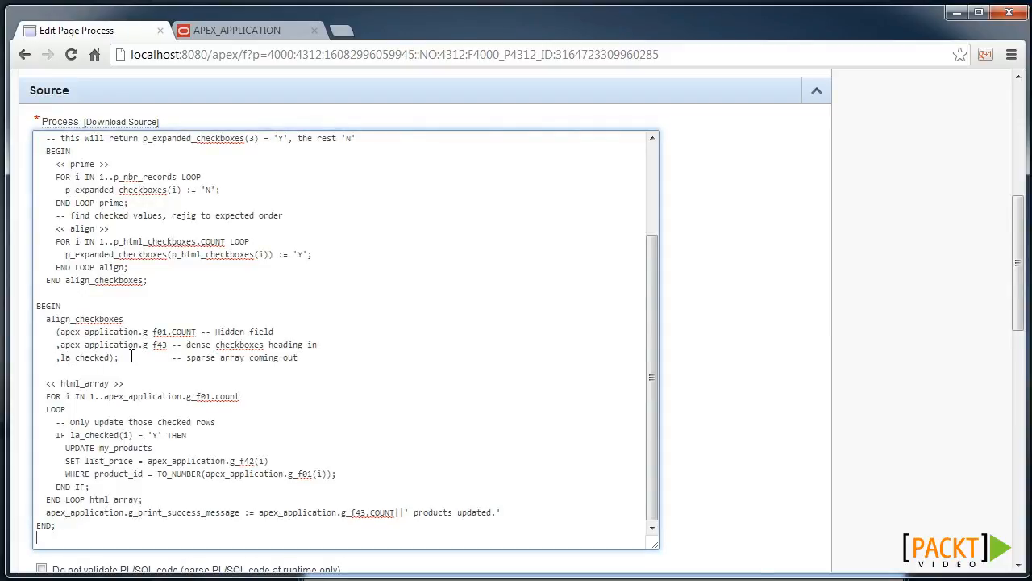
mouse_move(123, 473)
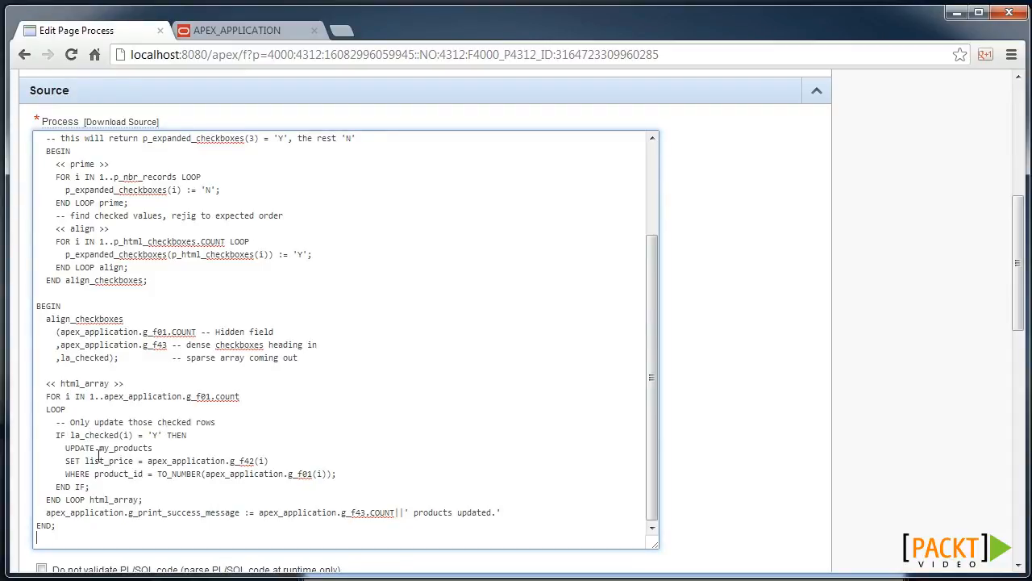
scroll(up, 3)
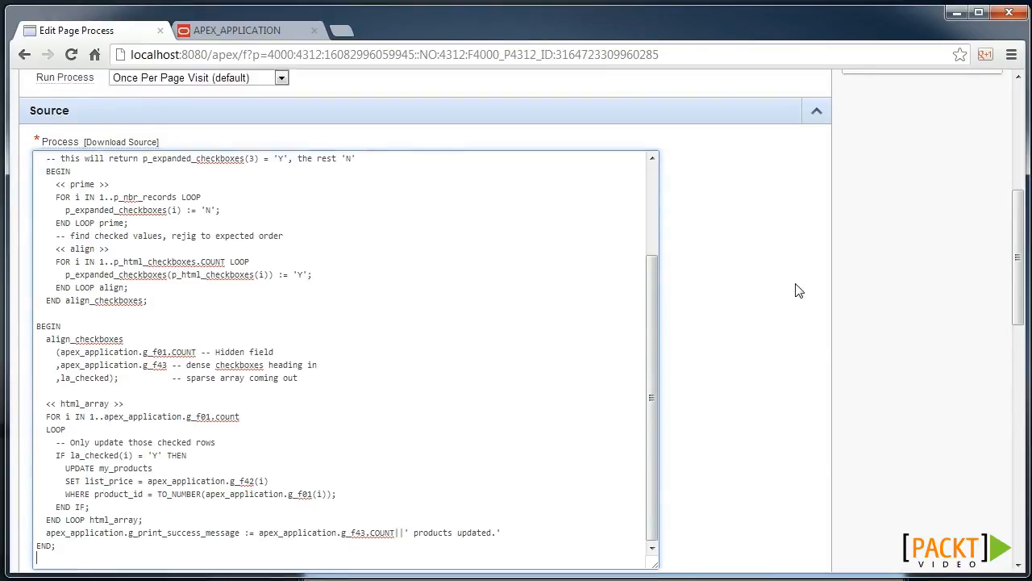
click(701, 188)
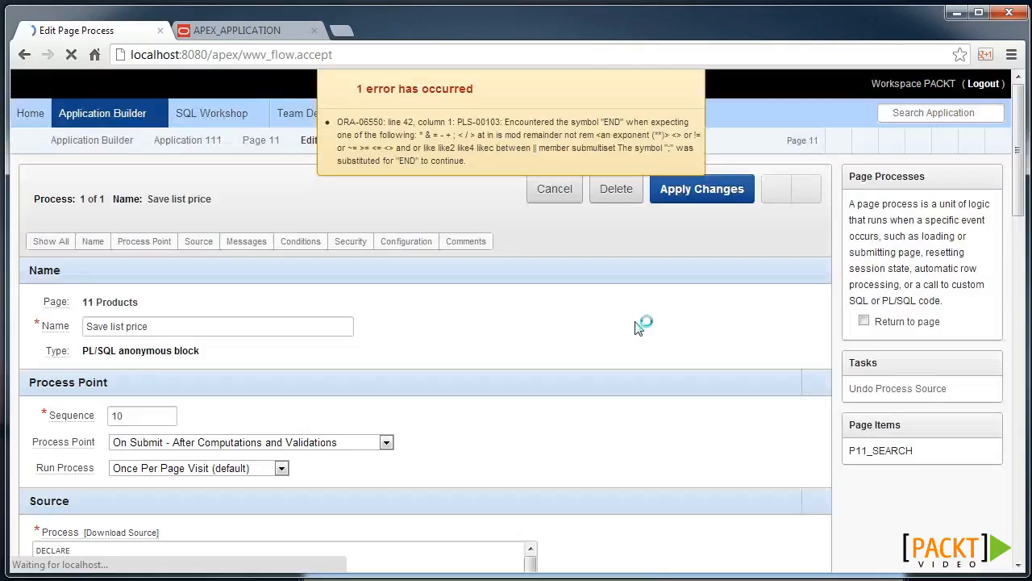
scroll(down, 3)
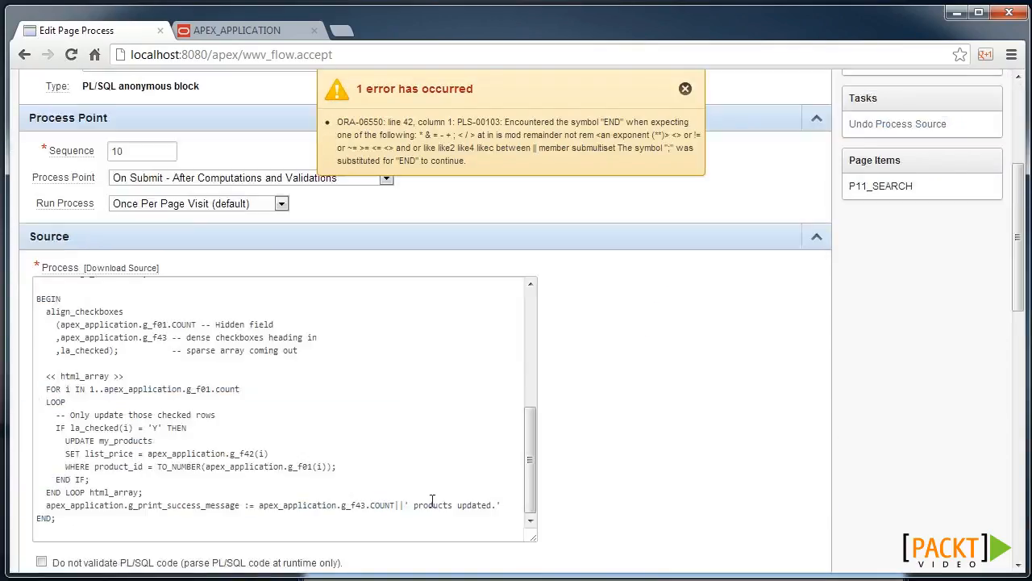
scroll(up, 3)
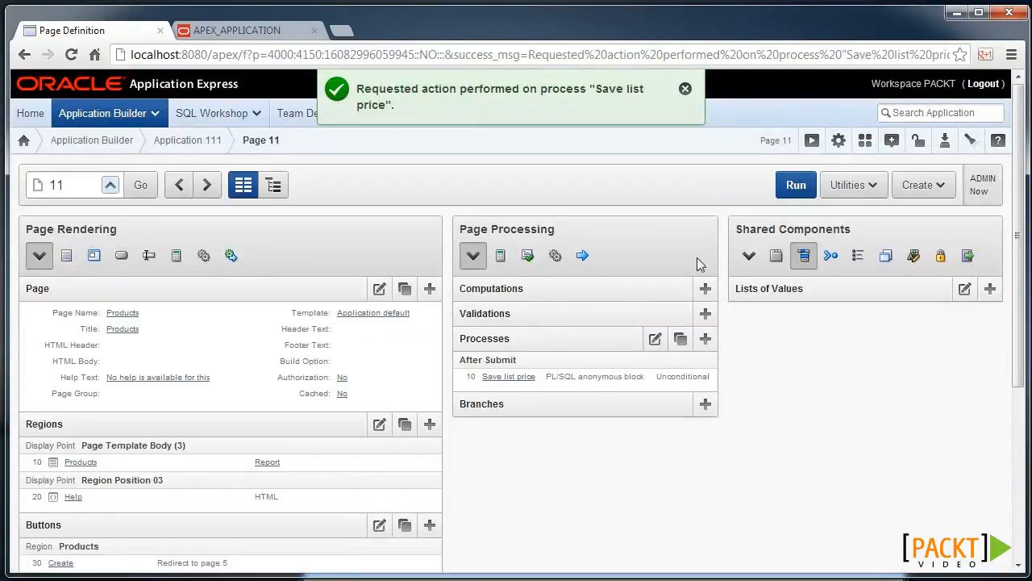
Step: Run the Products page, set the floppy's list price to 81 with its Chk box ticked, and save
click(795, 185)
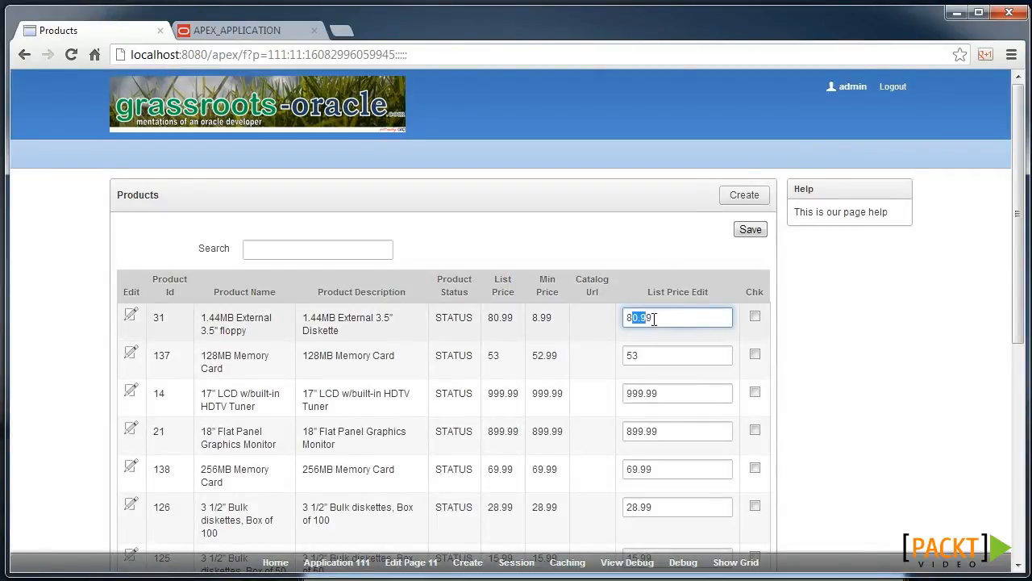
click(678, 393)
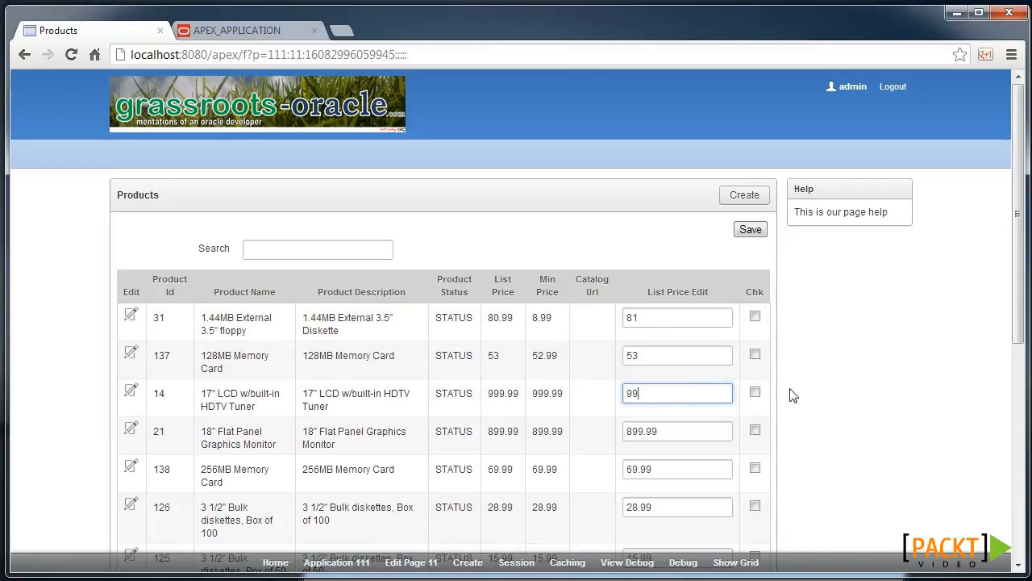
click(755, 316)
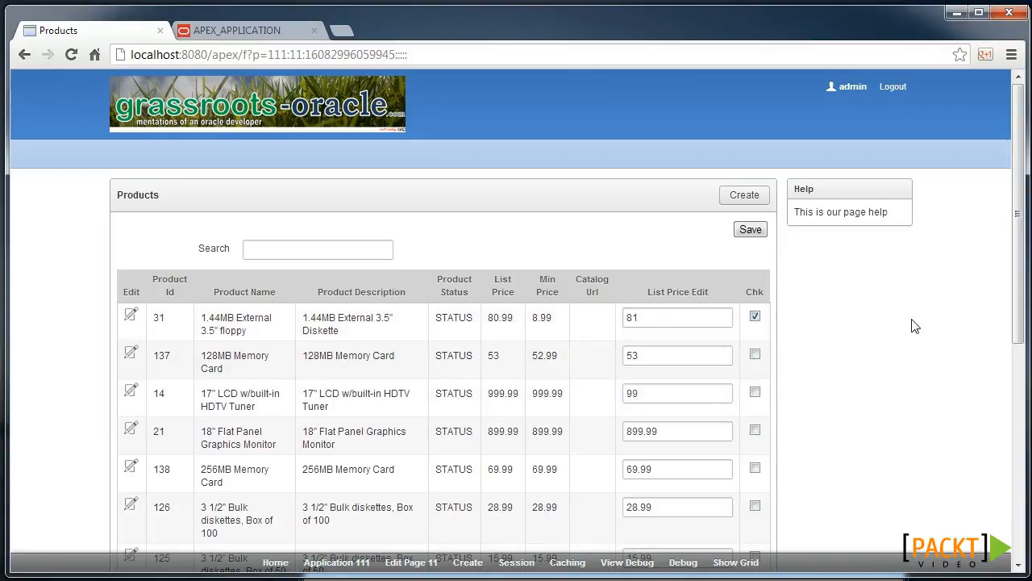
click(749, 229)
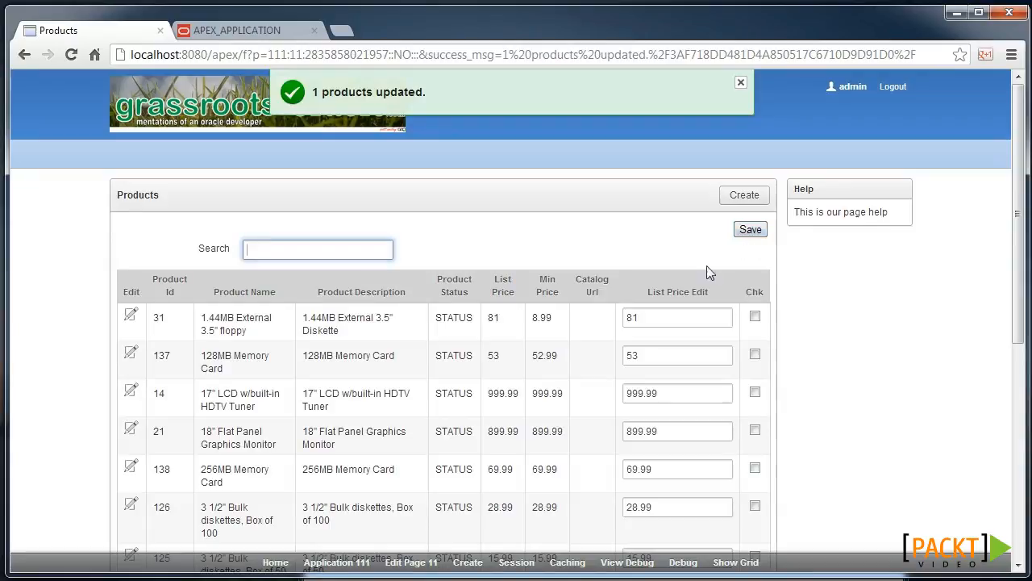
mouse_move(395, 151)
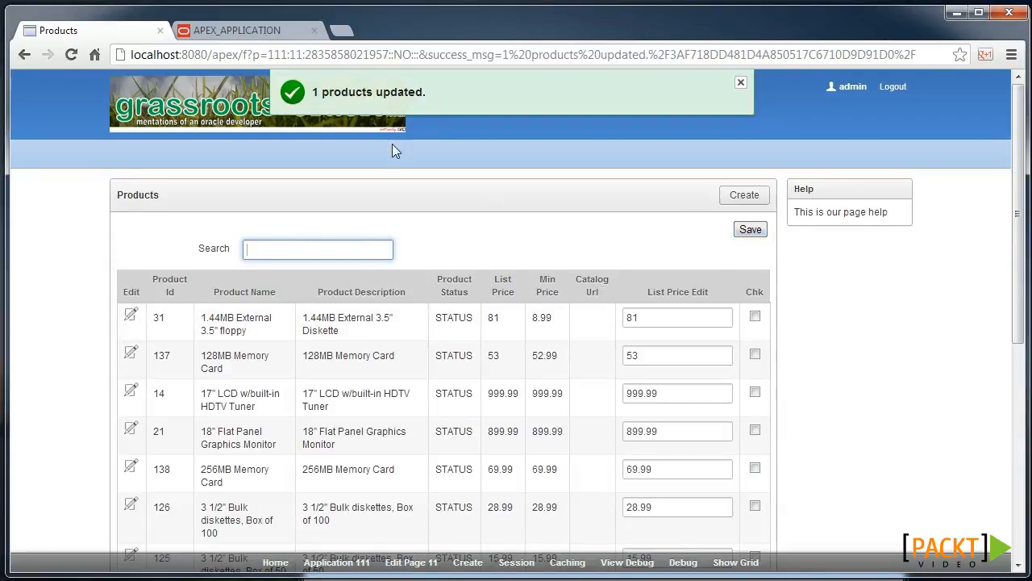
click(740, 81)
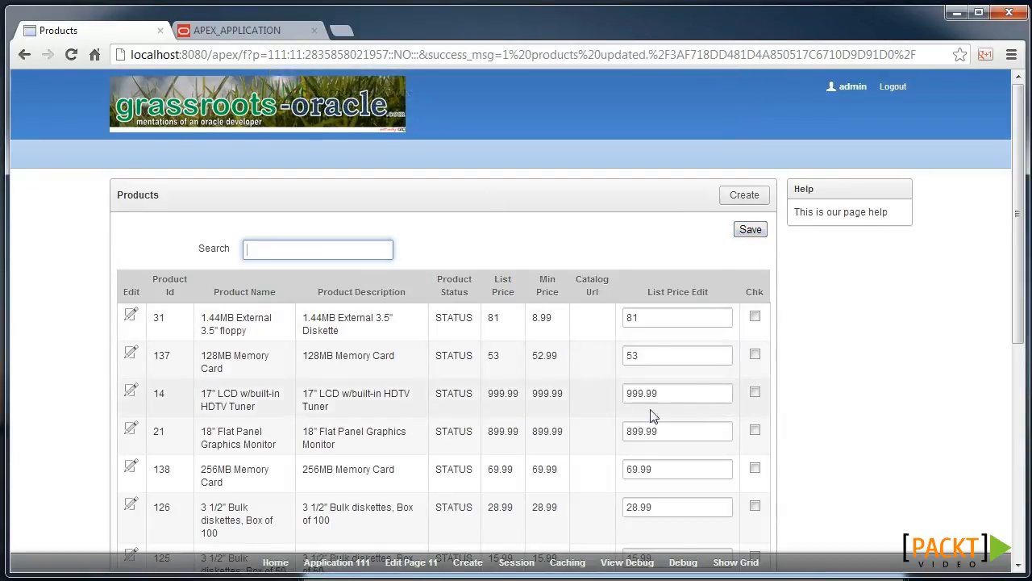